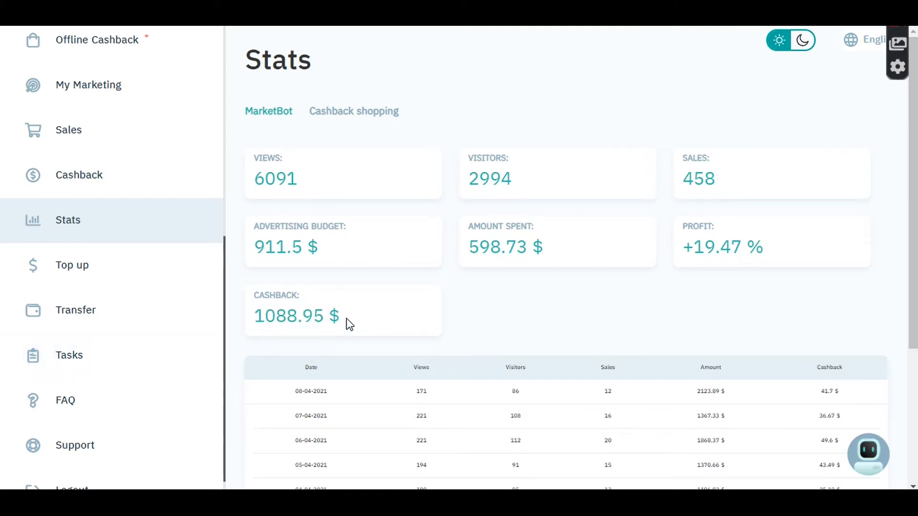
mouse_move(409, 323)
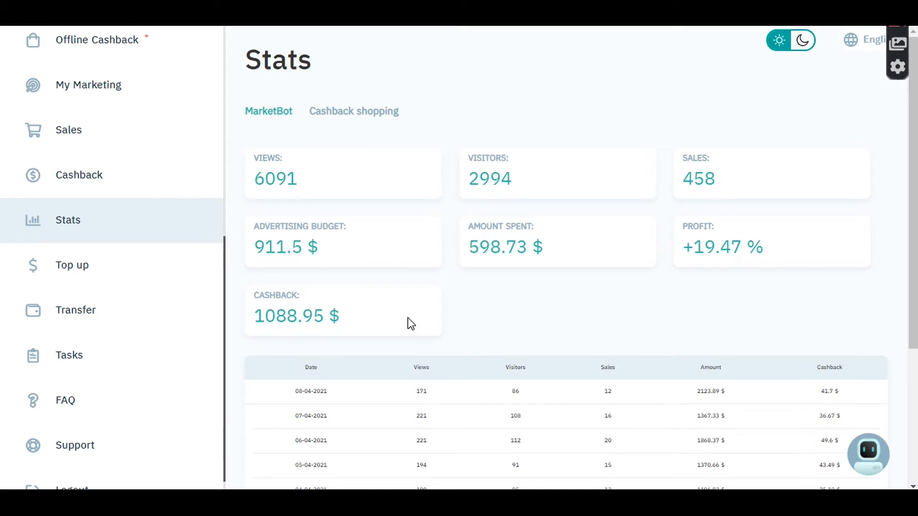
mouse_move(70, 228)
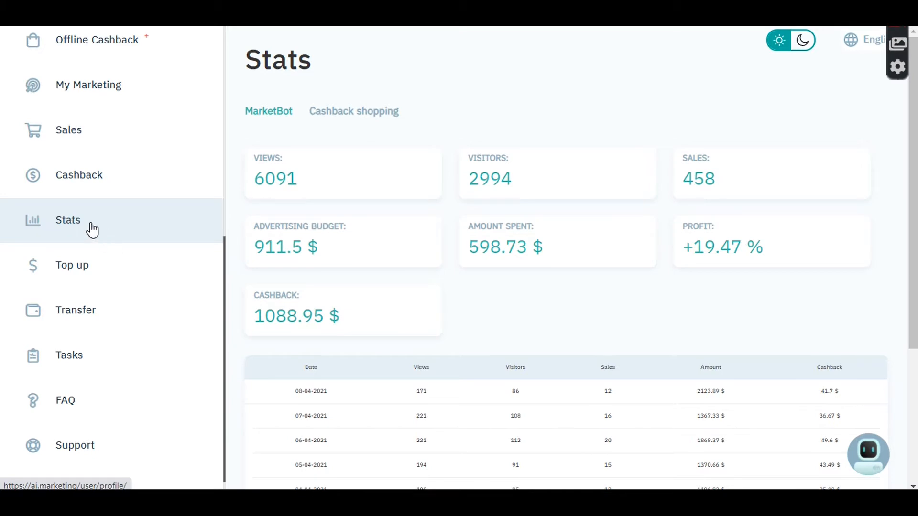
mouse_move(430, 323)
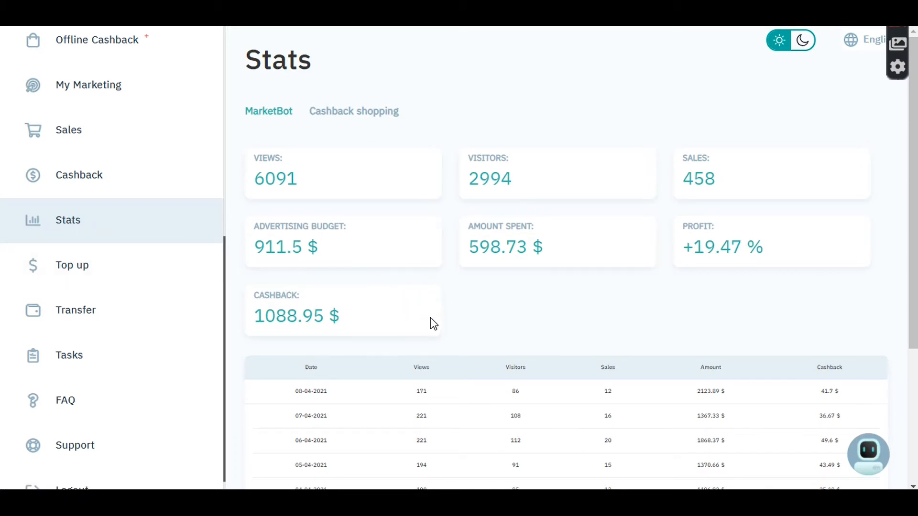
mouse_move(565, 293)
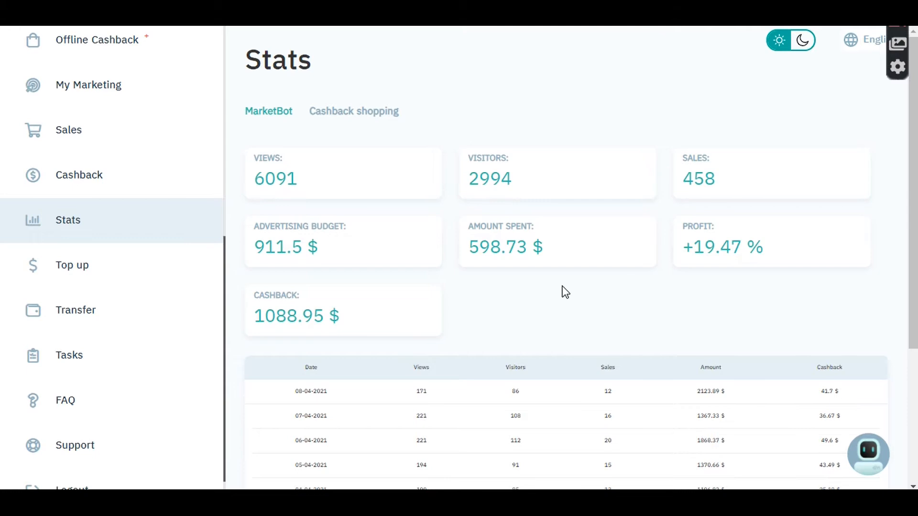
mouse_move(710, 270)
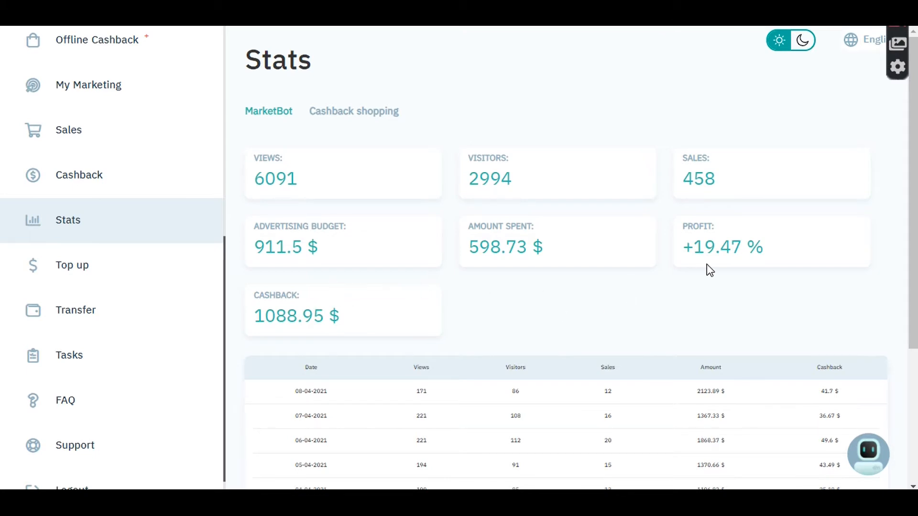
mouse_move(377, 200)
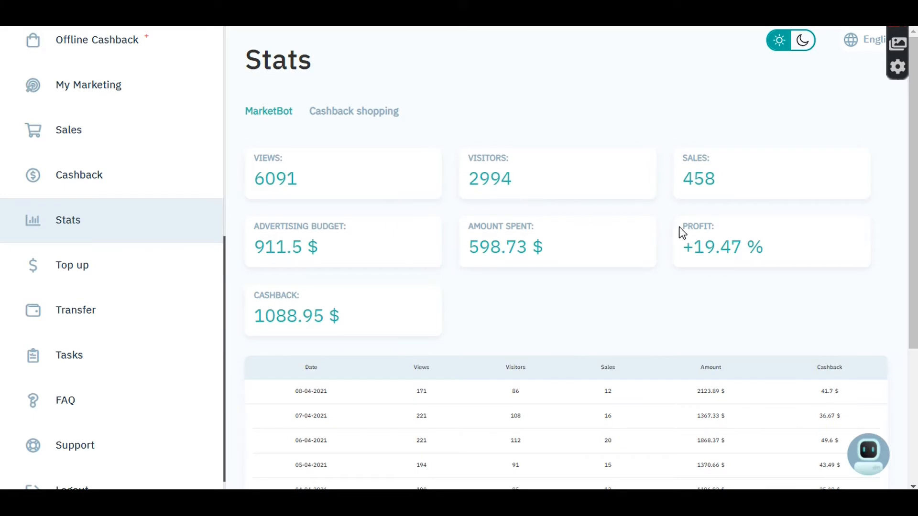
mouse_move(291, 246)
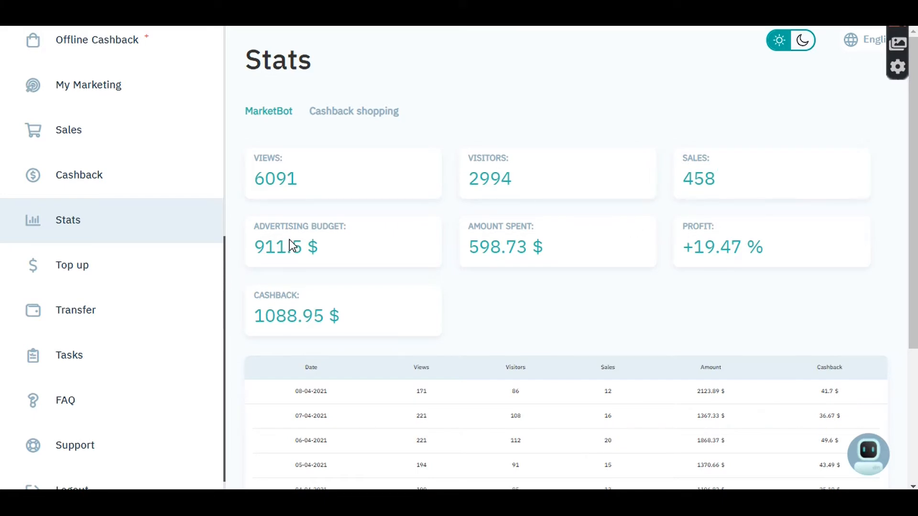
mouse_move(667, 307)
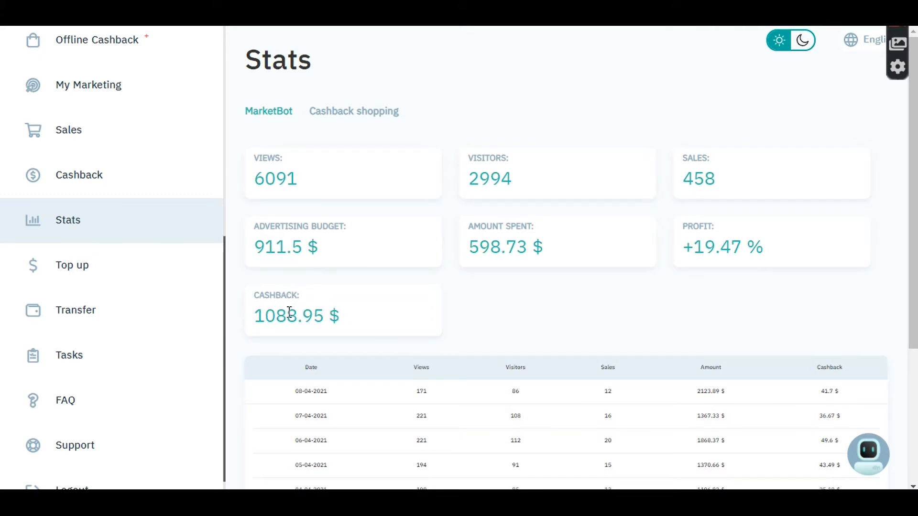
mouse_move(264, 316)
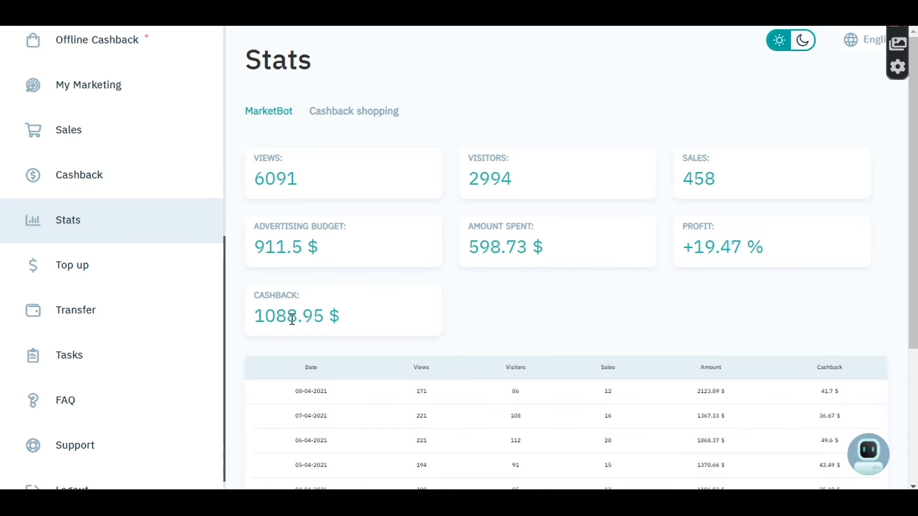
mouse_move(225, 320)
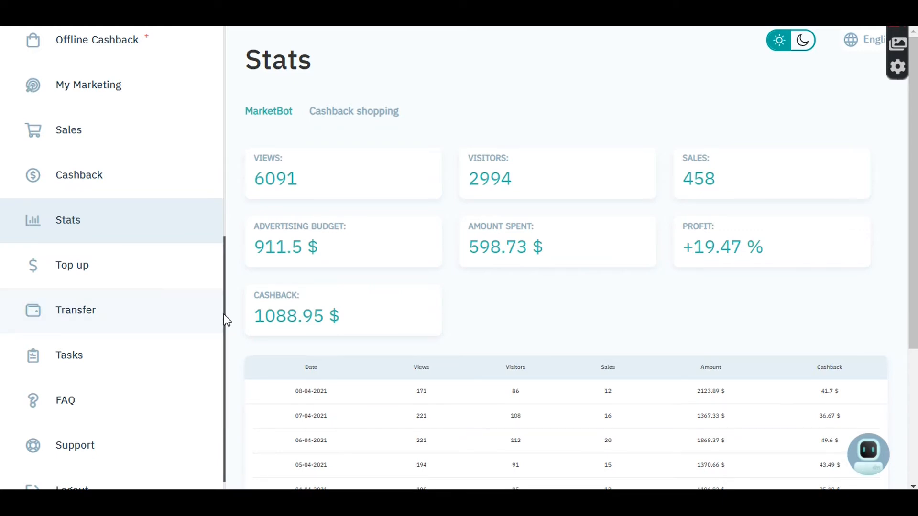
- Show the Cashback page with the 50$ gift certificate, 58 activations, 52 sales and 157.32 $ cashback
scroll(up, 3)
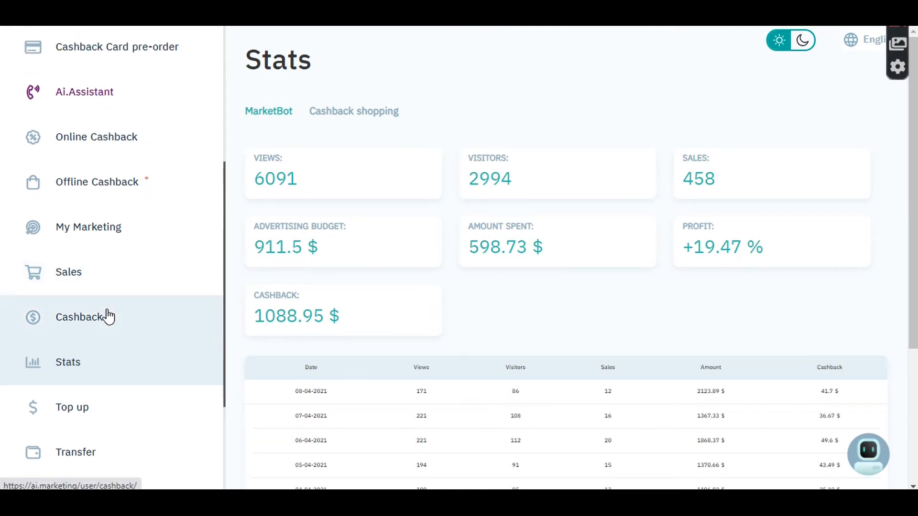
click(79, 316)
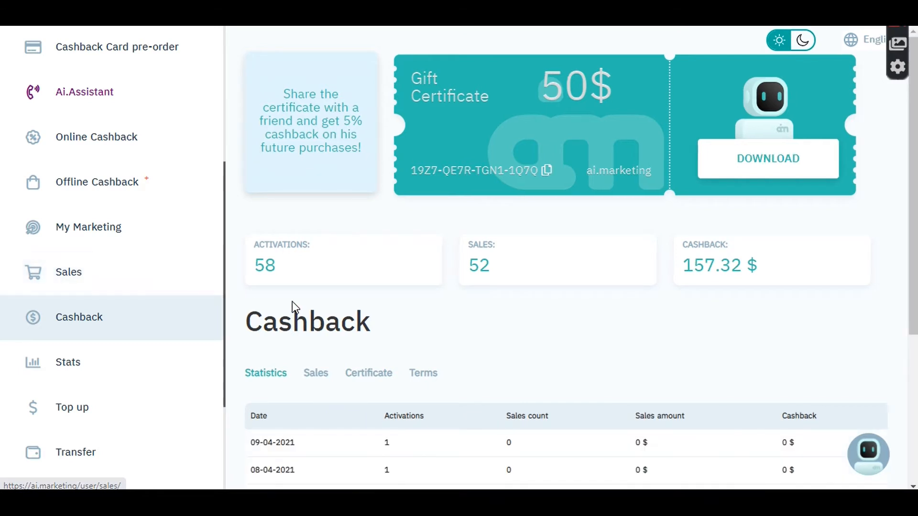
mouse_move(274, 265)
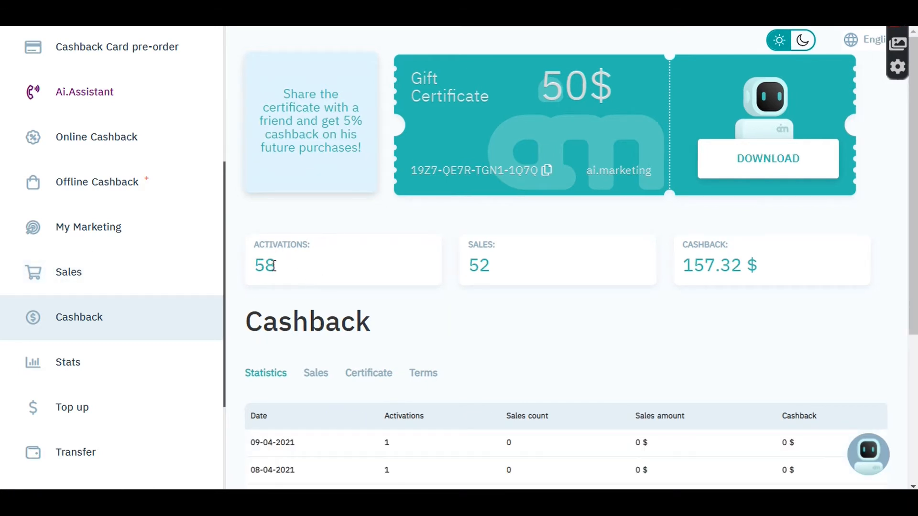
mouse_move(375, 253)
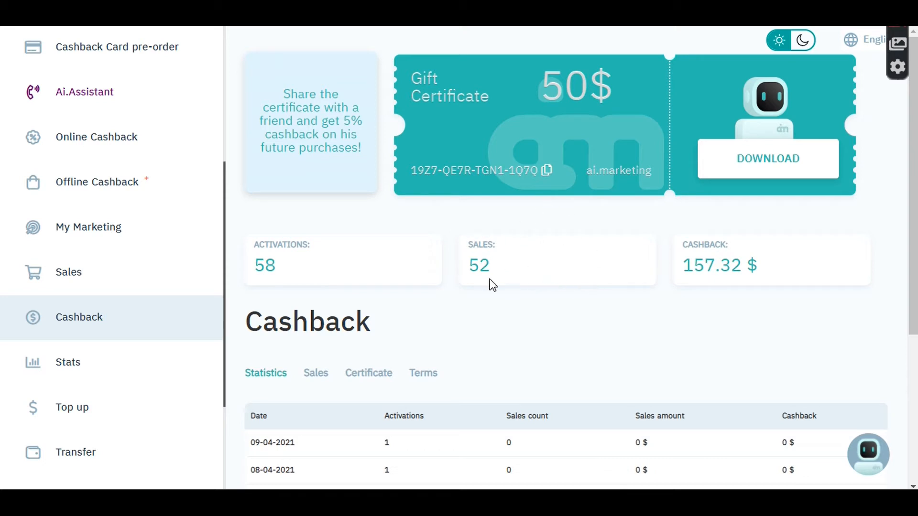
mouse_move(598, 272)
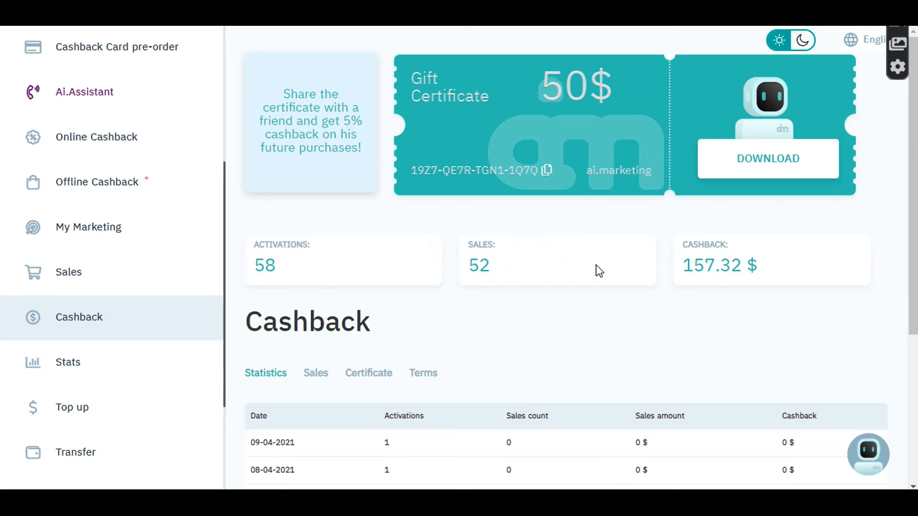
mouse_move(698, 268)
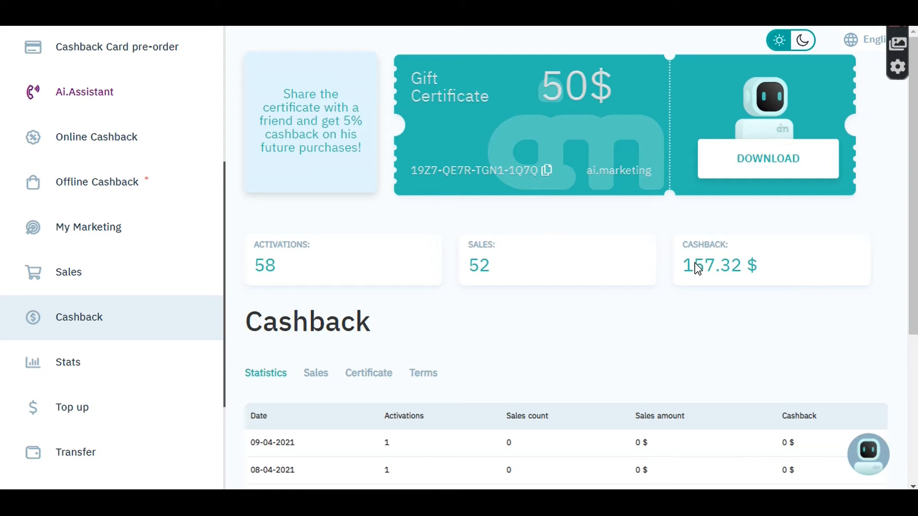
mouse_move(696, 308)
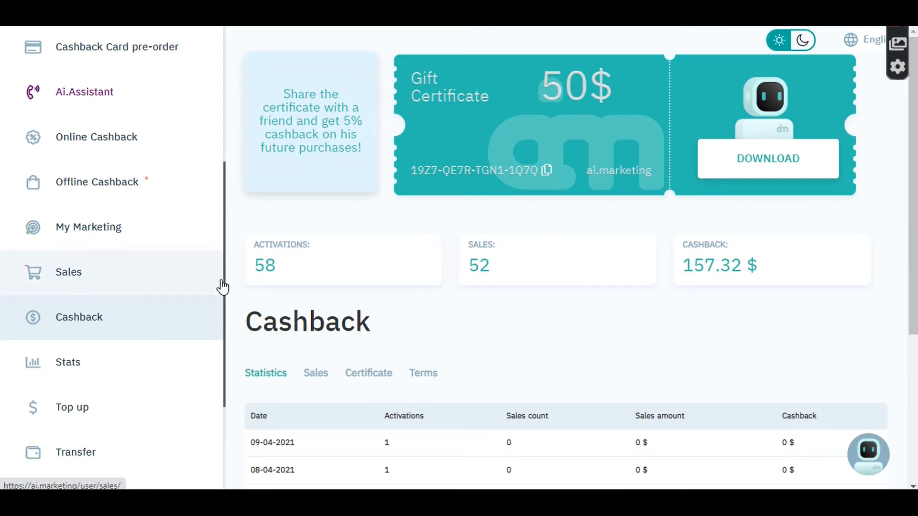
mouse_move(138, 138)
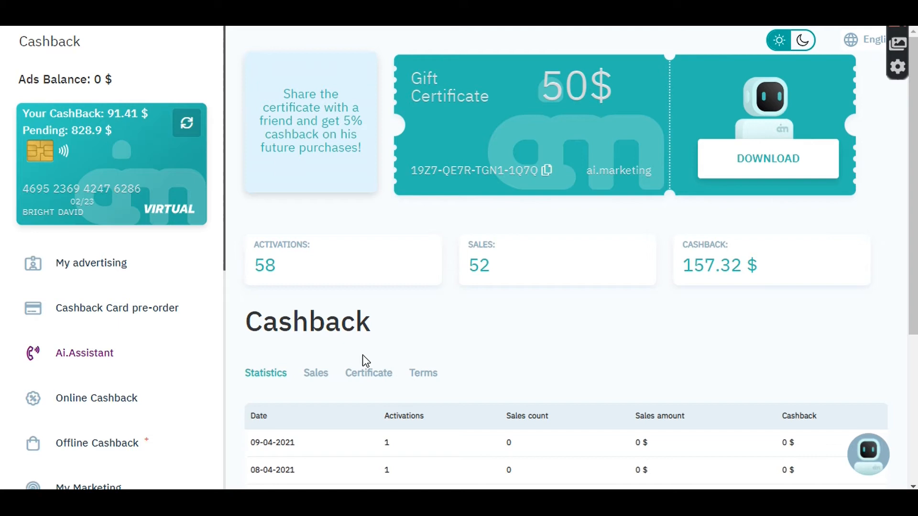
mouse_move(243, 311)
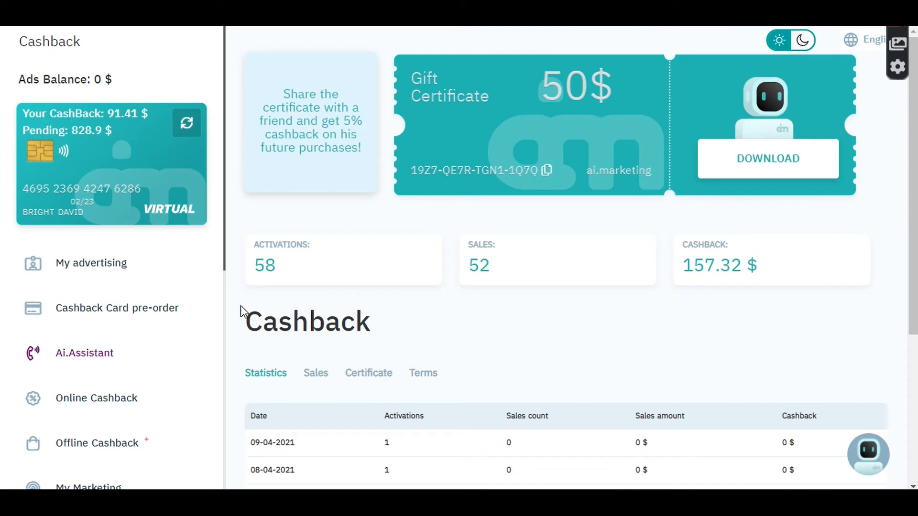
mouse_move(335, 310)
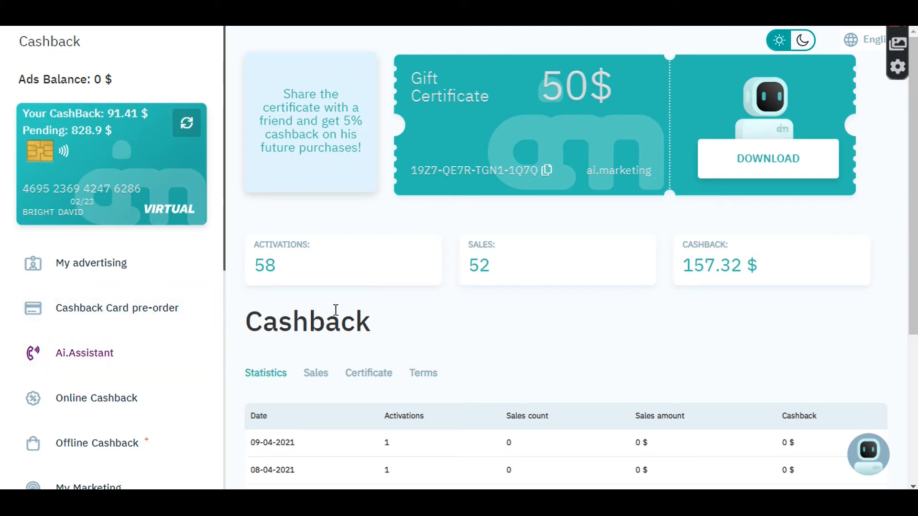
mouse_move(363, 348)
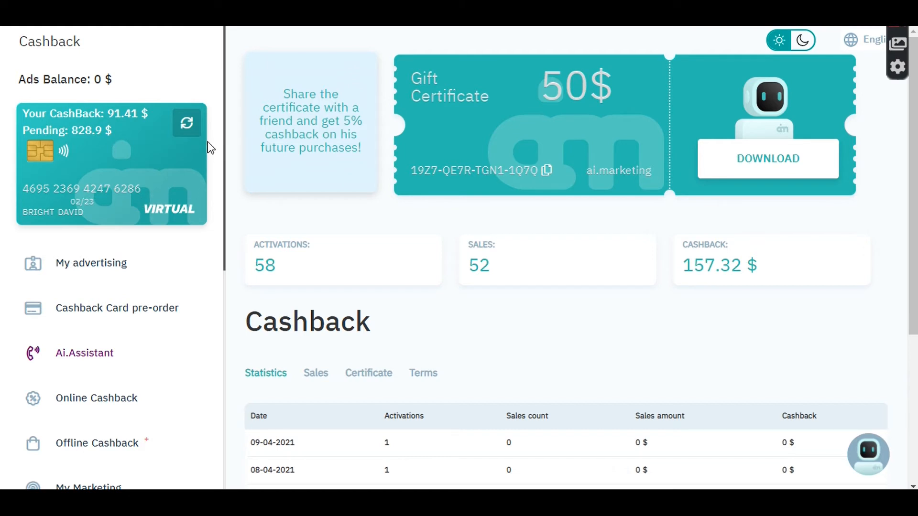
mouse_move(123, 128)
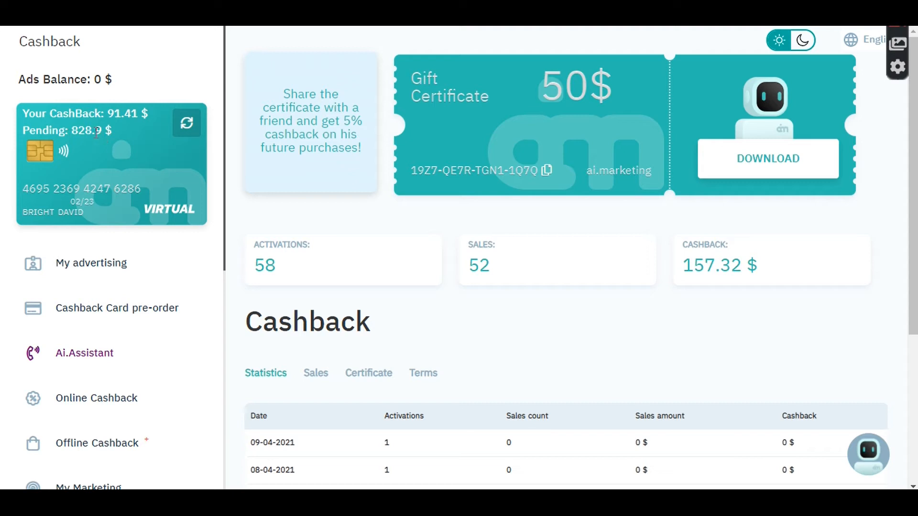
double_click(91, 130)
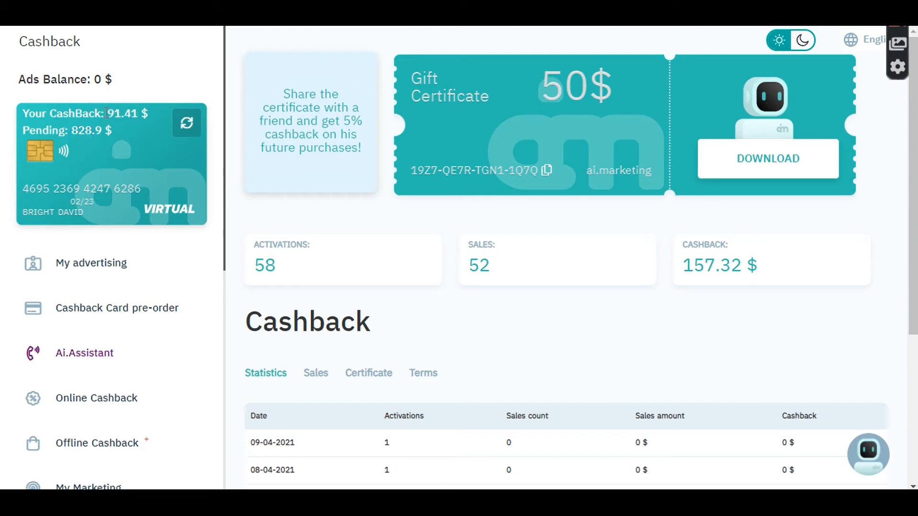
mouse_move(151, 118)
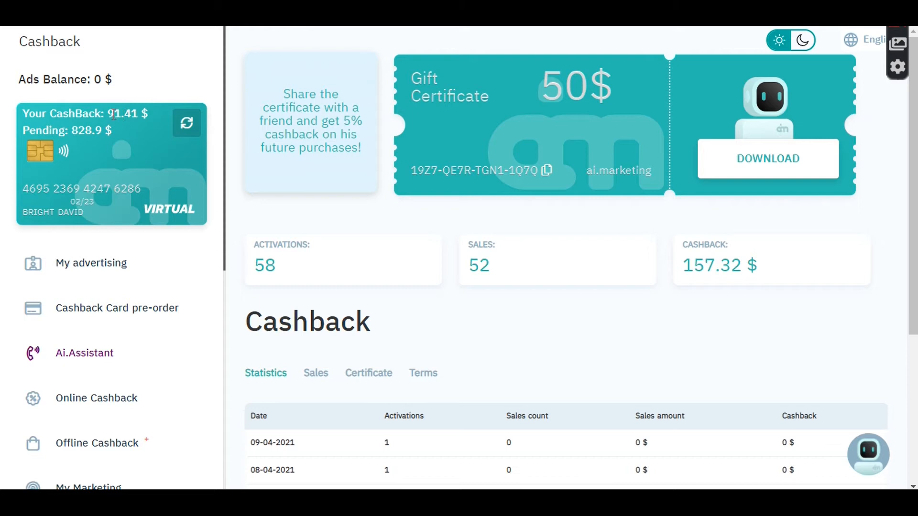
double_click(126, 114)
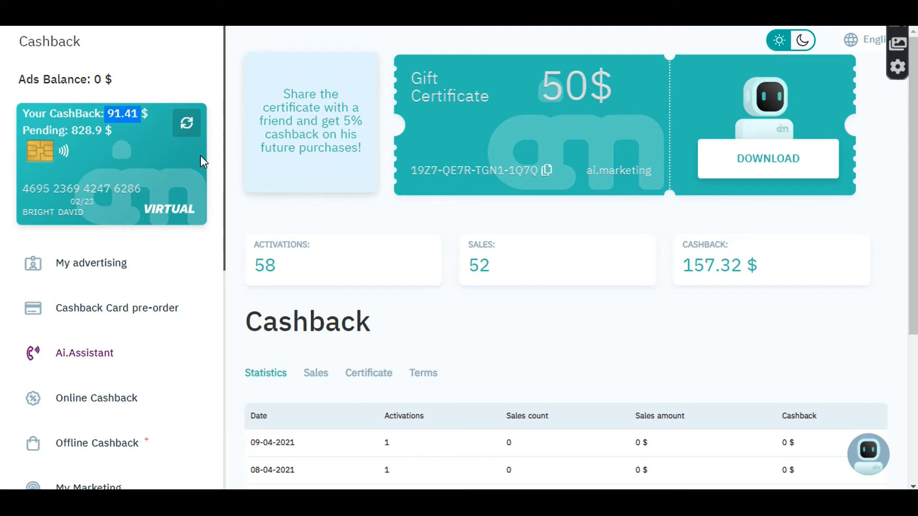
mouse_move(214, 261)
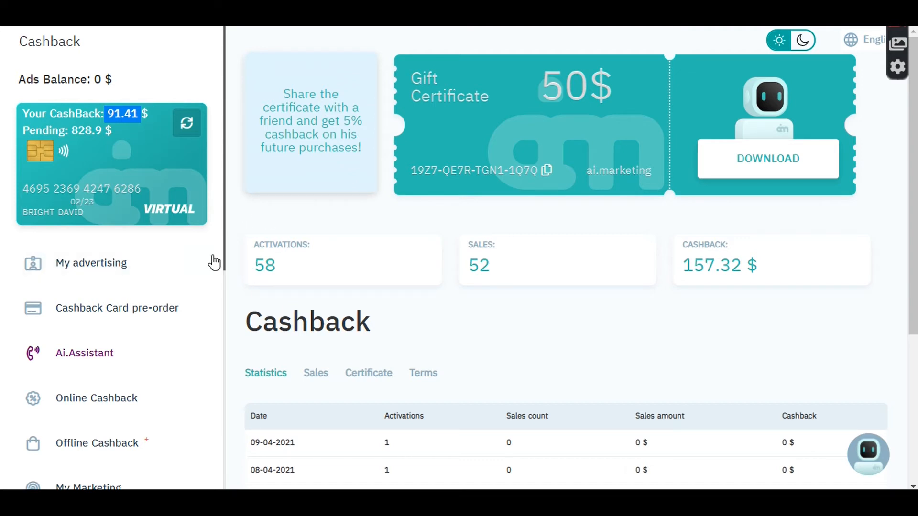
mouse_move(95, 145)
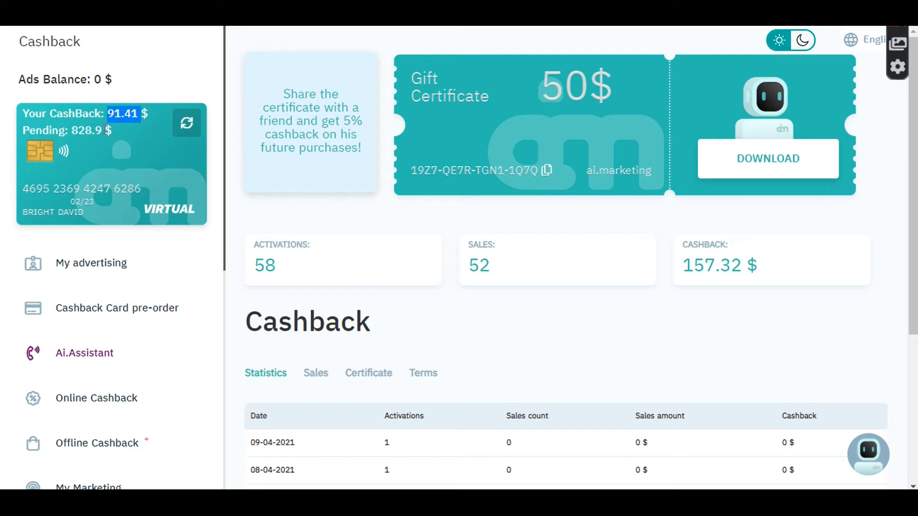
mouse_move(220, 182)
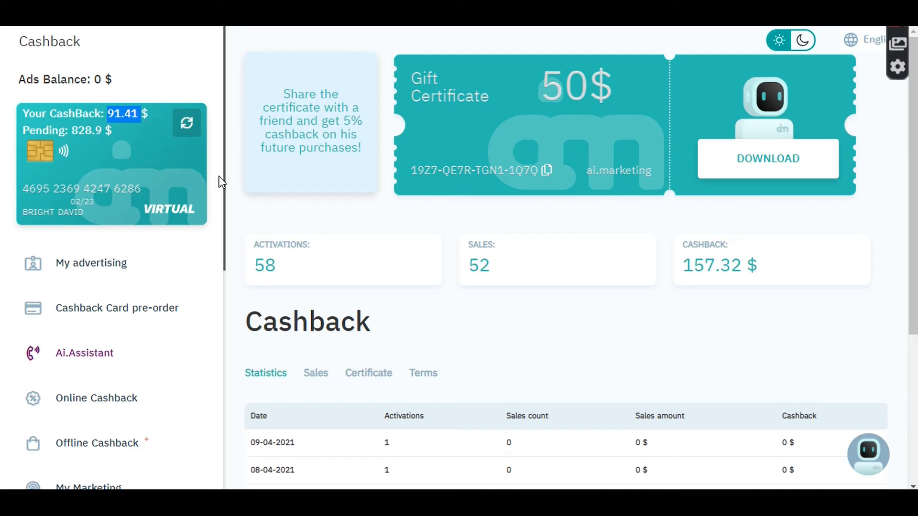
scroll(down, 3)
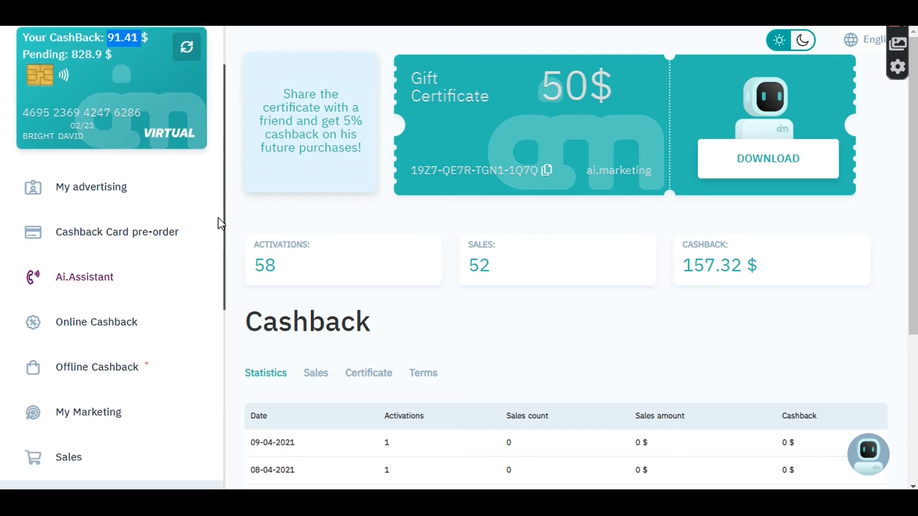
- Enter a 90 USD amount on the Transfer page, continue, and list the payout methods
scroll(down, 3)
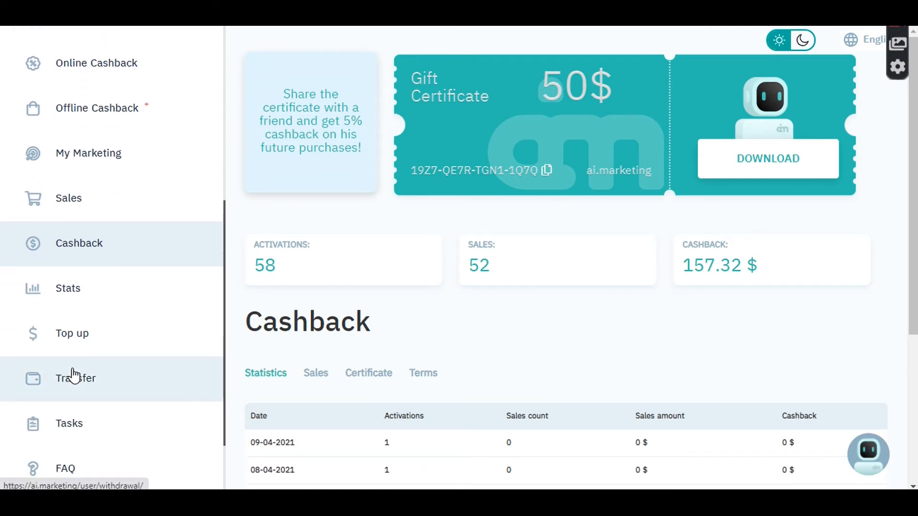
click(75, 379)
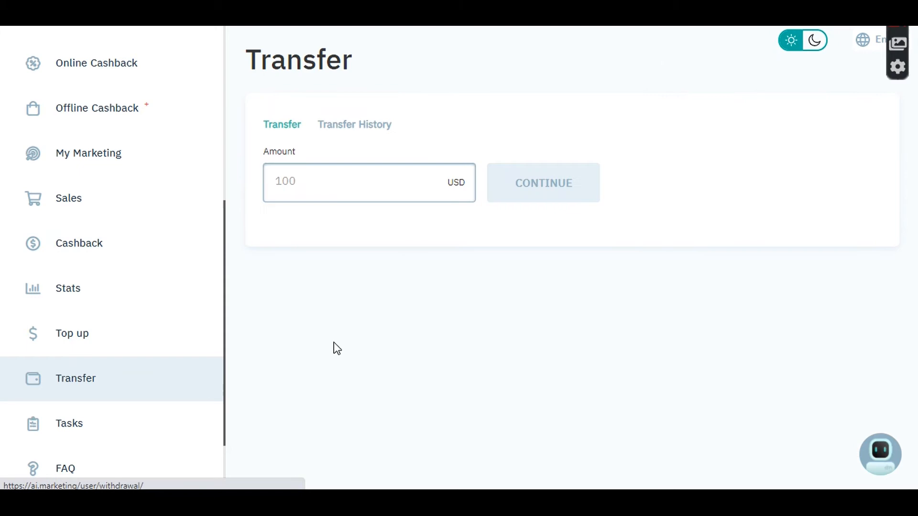
right_click(351, 188)
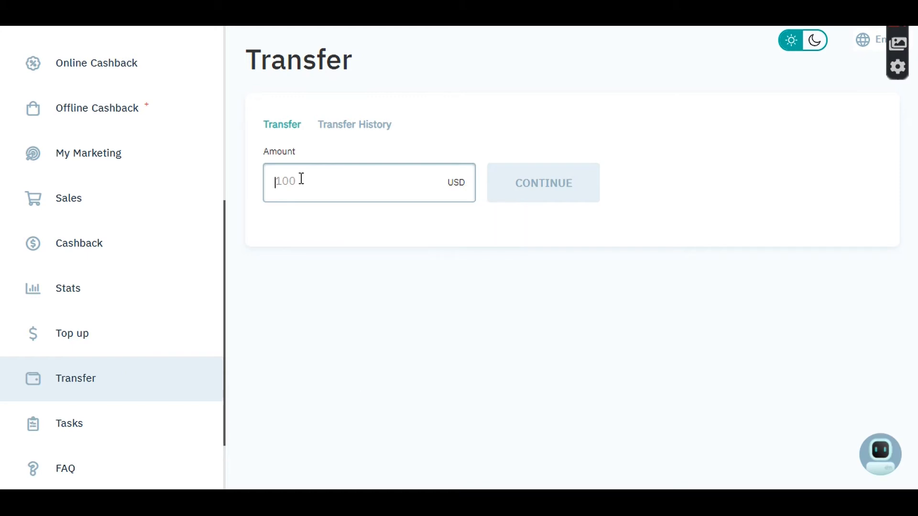
text(90)
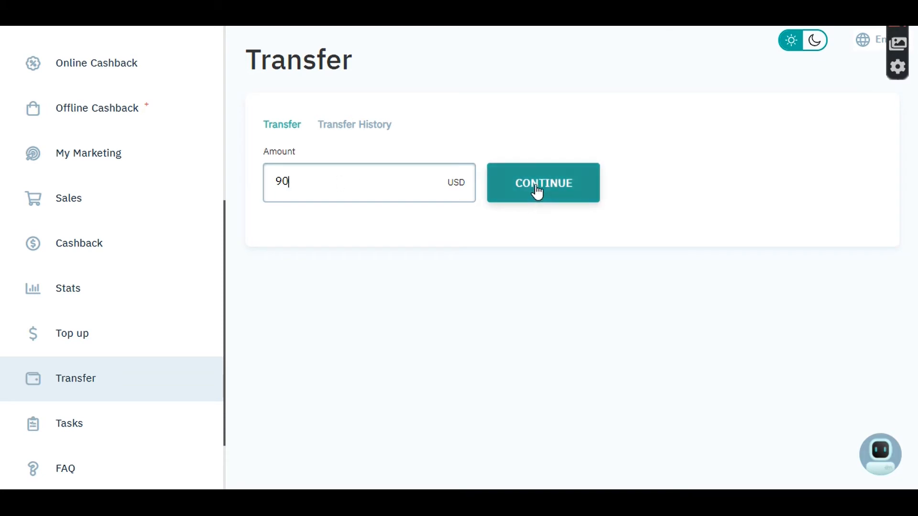
click(543, 183)
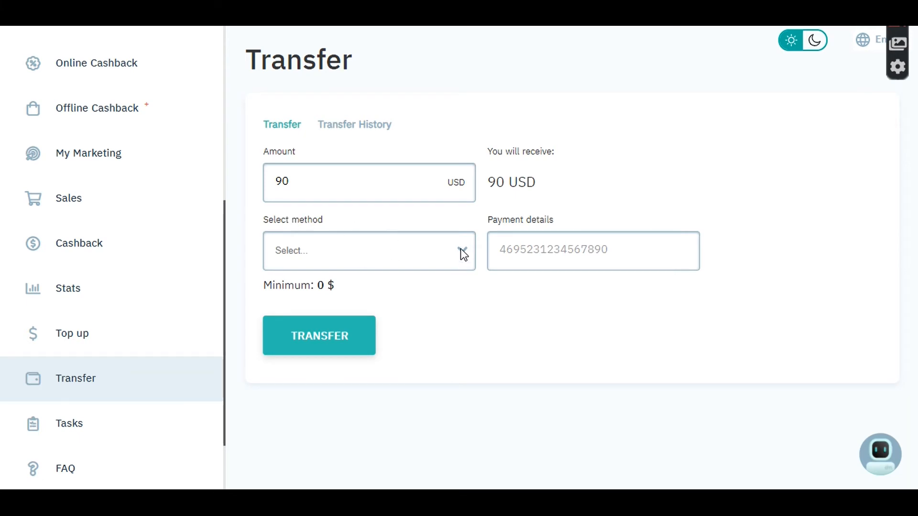
click(368, 251)
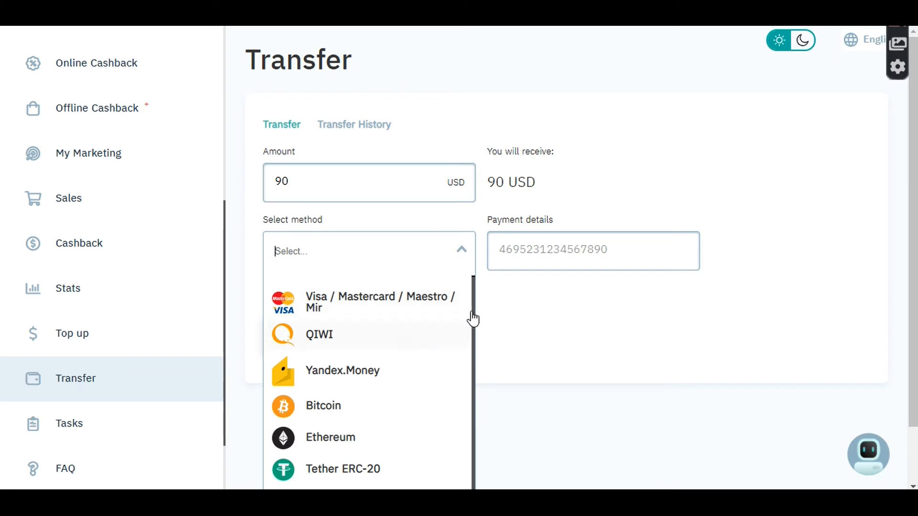
mouse_move(379, 369)
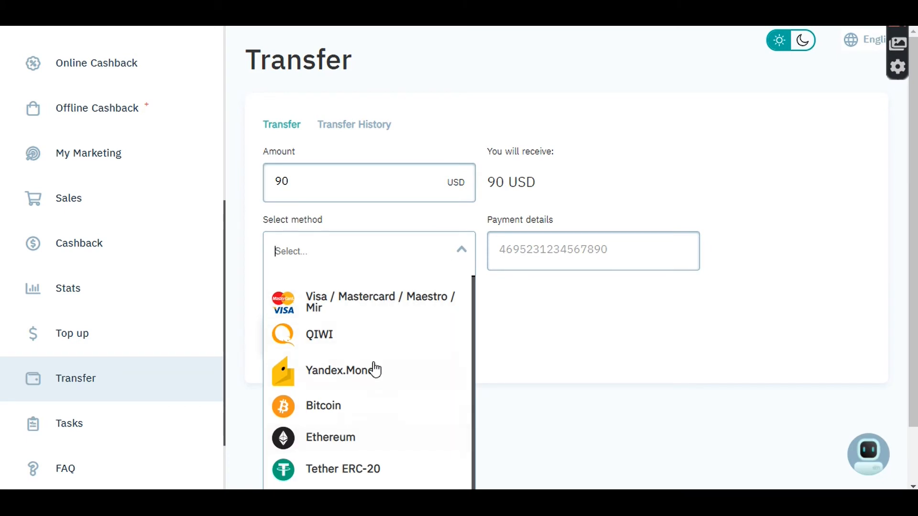
mouse_move(397, 338)
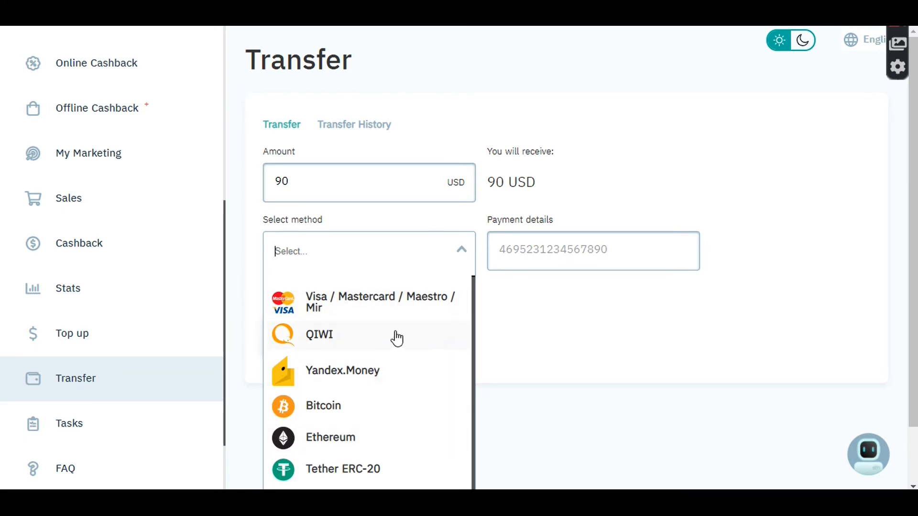
mouse_move(377, 397)
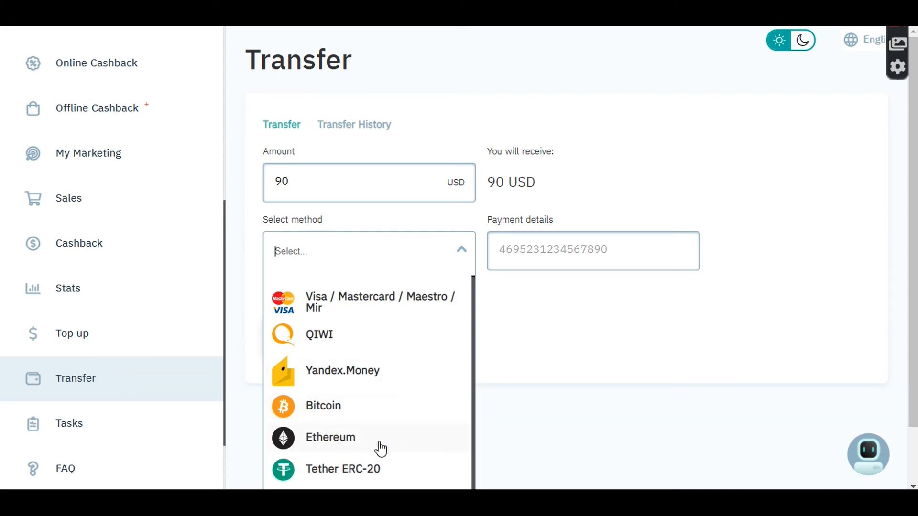
mouse_move(356, 425)
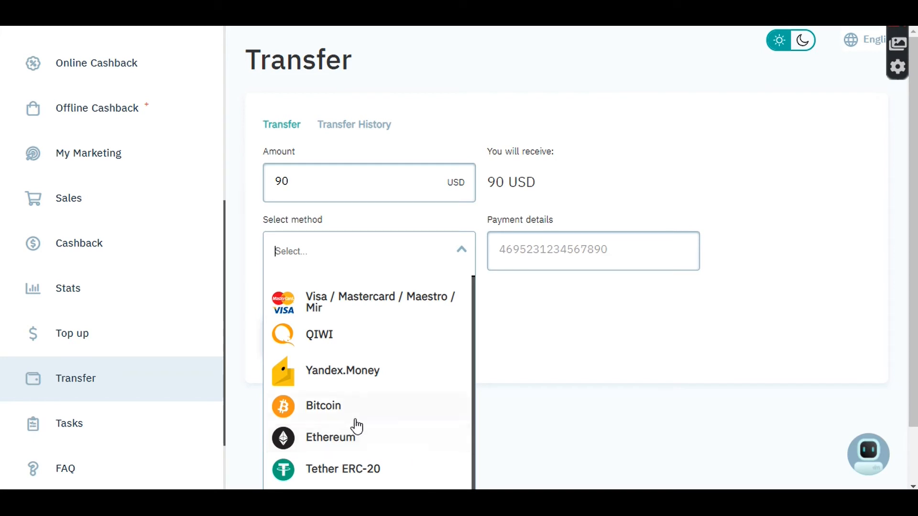
mouse_move(486, 397)
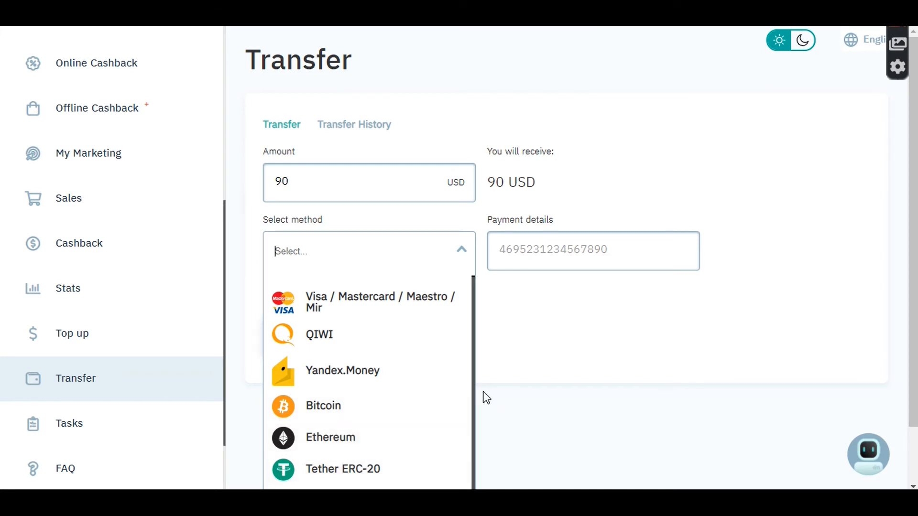
mouse_move(350, 437)
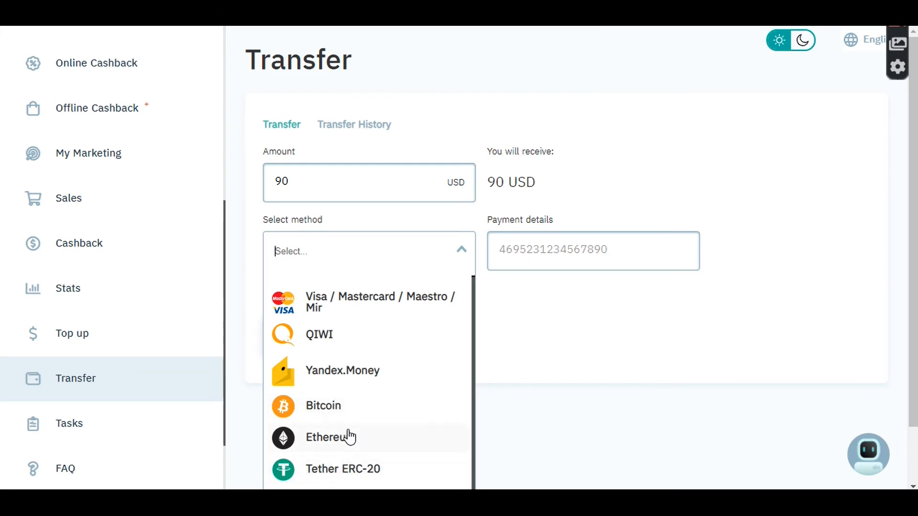
mouse_move(478, 393)
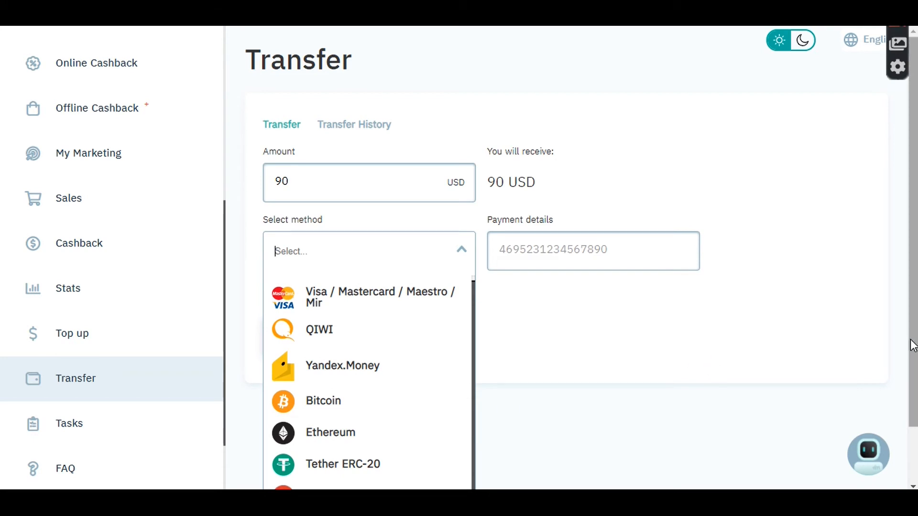
- Scroll the payout method list to reveal PerfectMoney USD and Payeer USD
scroll(down, 3)
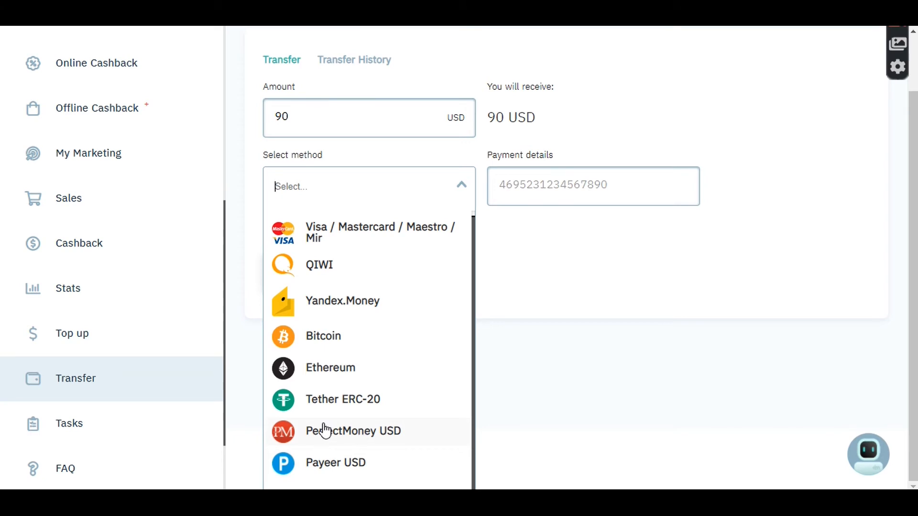
mouse_move(380, 335)
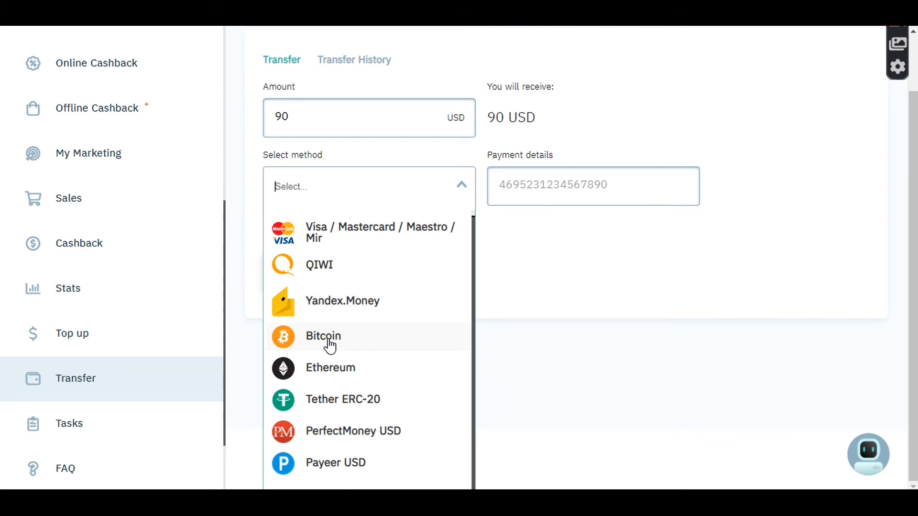
- Choose Bitcoin as the payout method (88 USD after the 2 $ fee) and focus Payment details
click(323, 336)
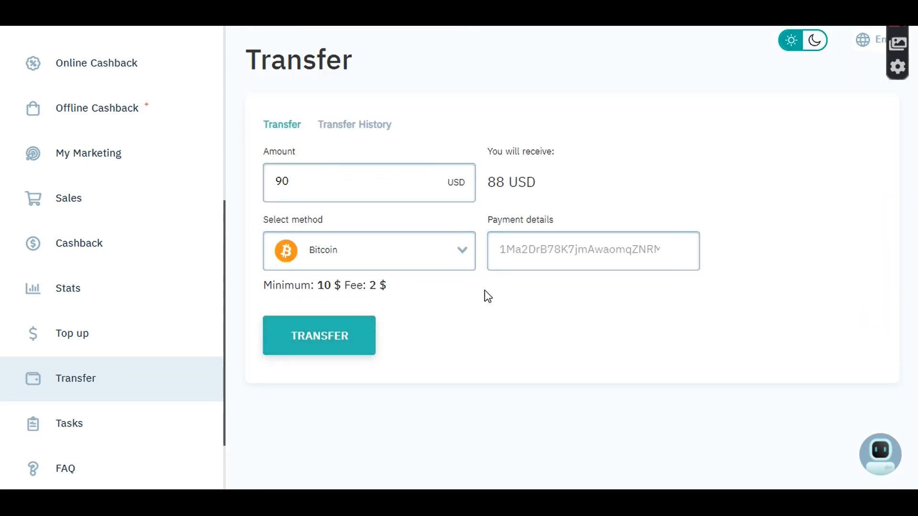
mouse_move(488, 233)
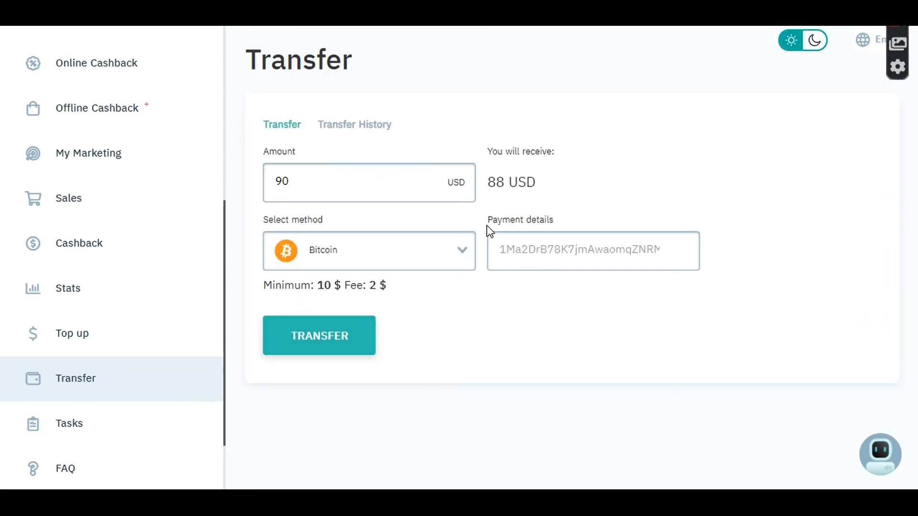
click(582, 251)
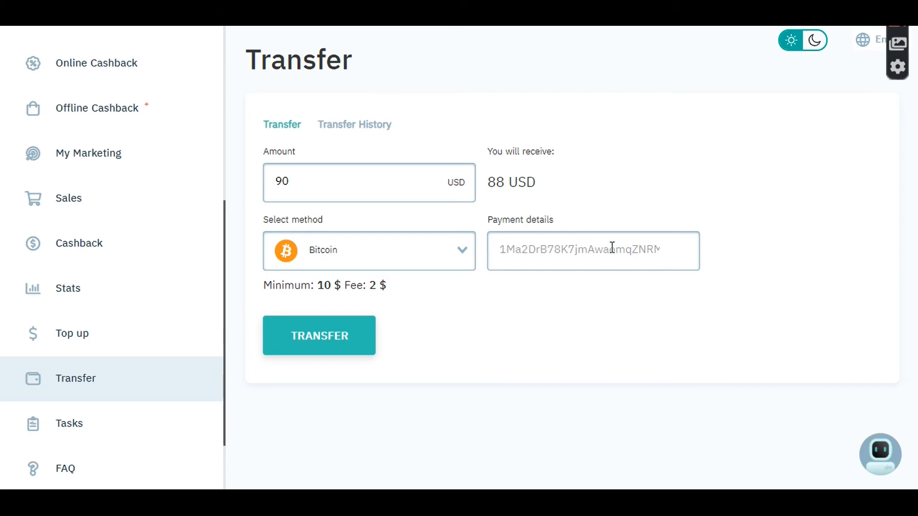
mouse_move(542, 260)
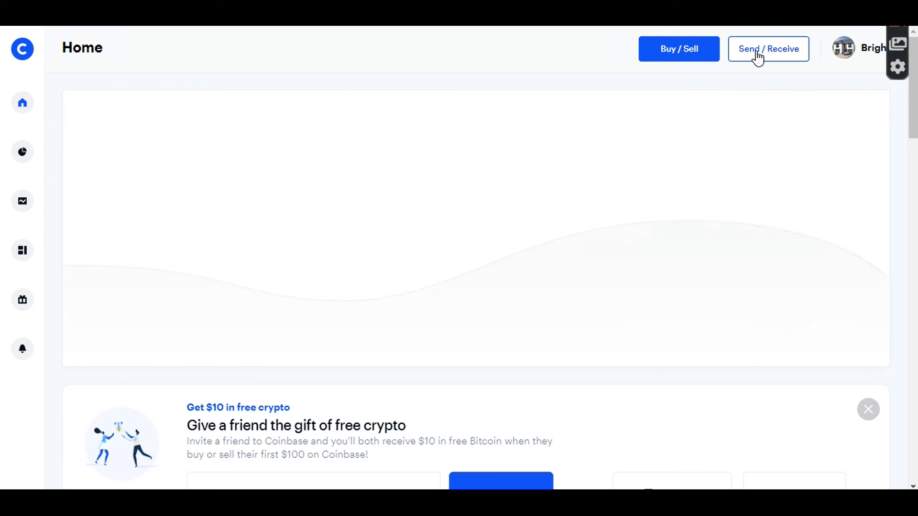
mouse_move(705, 172)
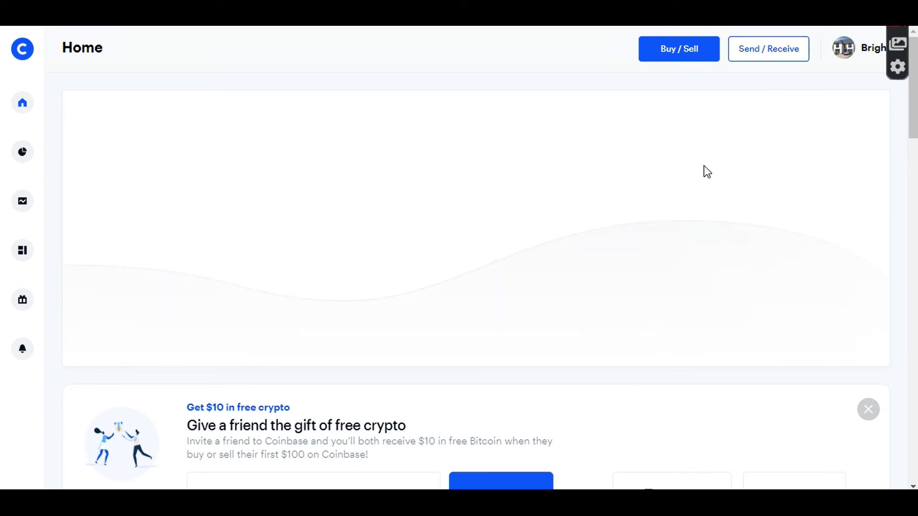
- In Coinbase Send / Receive, show the Bitcoin account's receive address and copy it
click(769, 49)
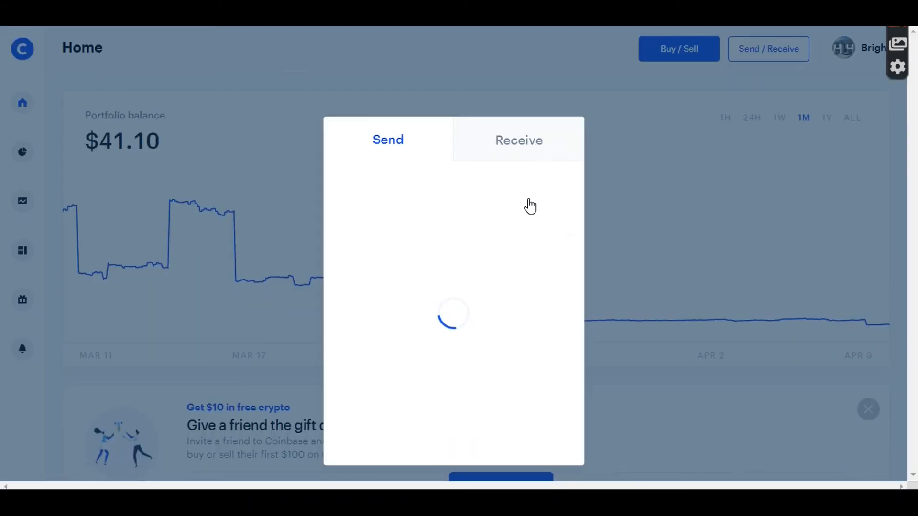
click(518, 139)
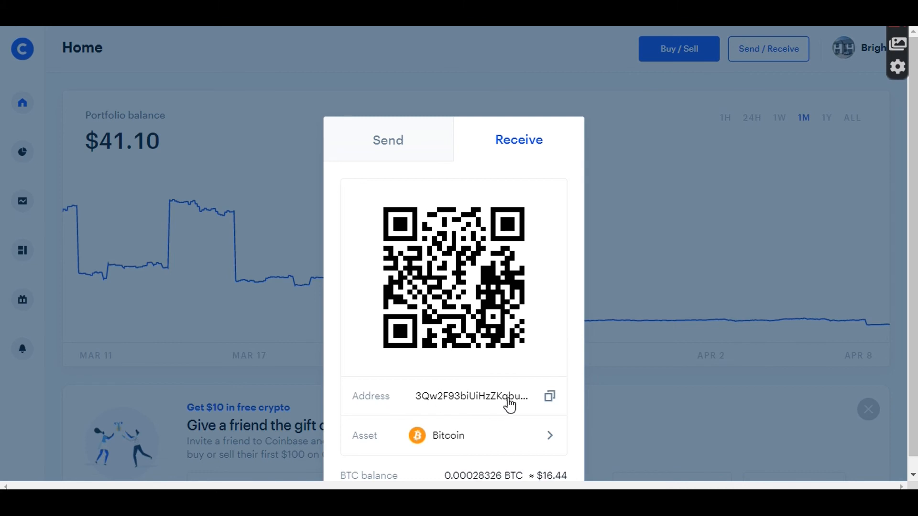
mouse_move(415, 452)
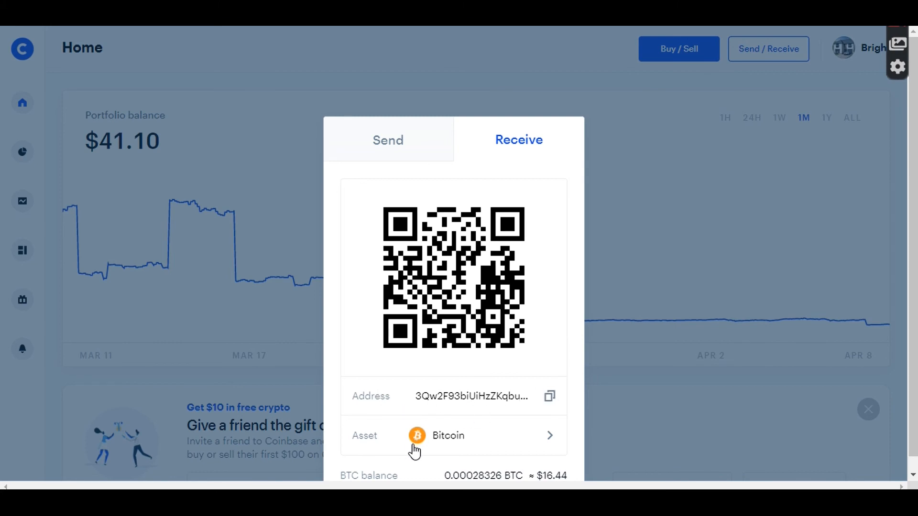
mouse_move(474, 449)
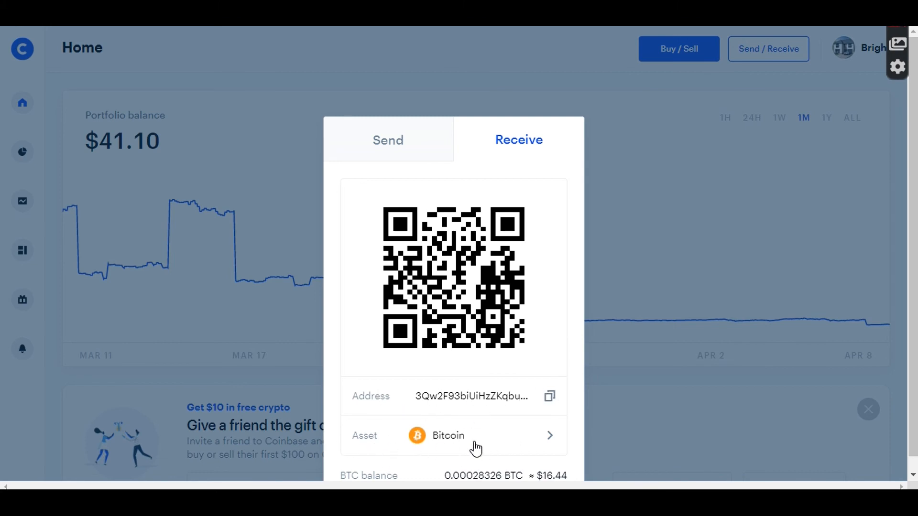
mouse_move(551, 444)
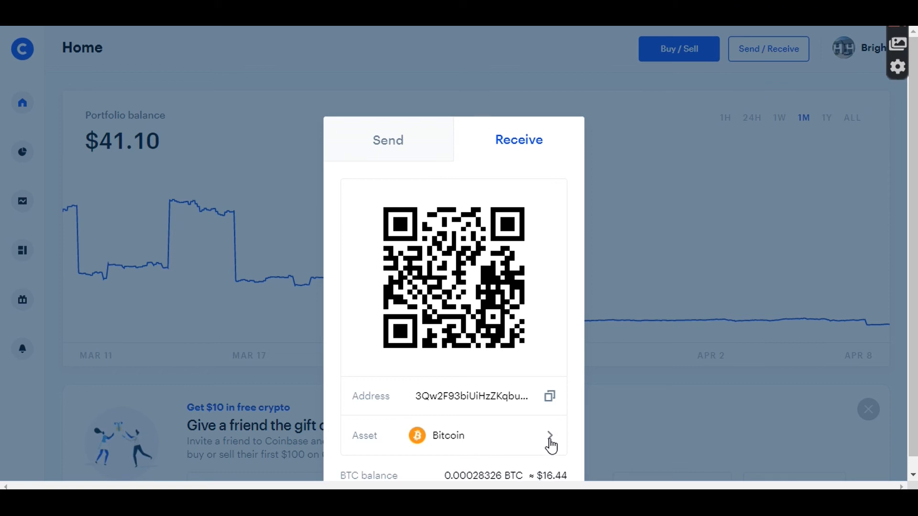
click(549, 436)
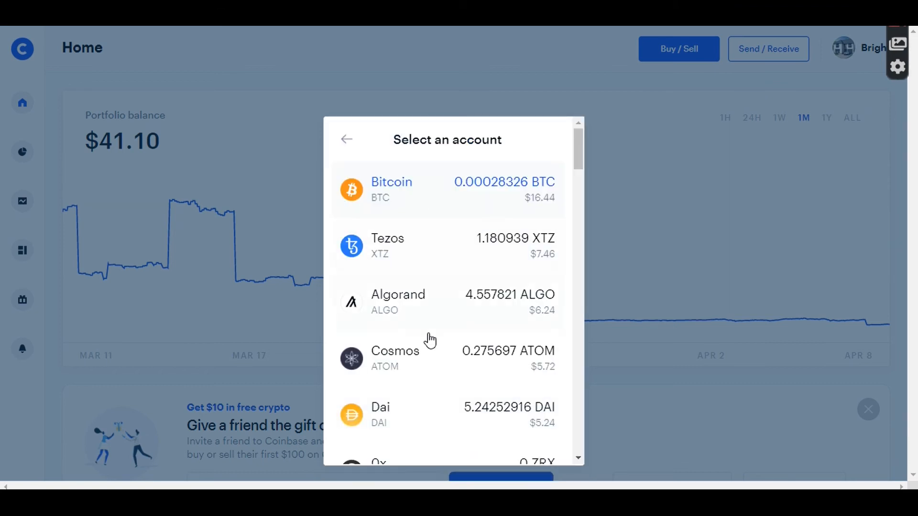
mouse_move(487, 192)
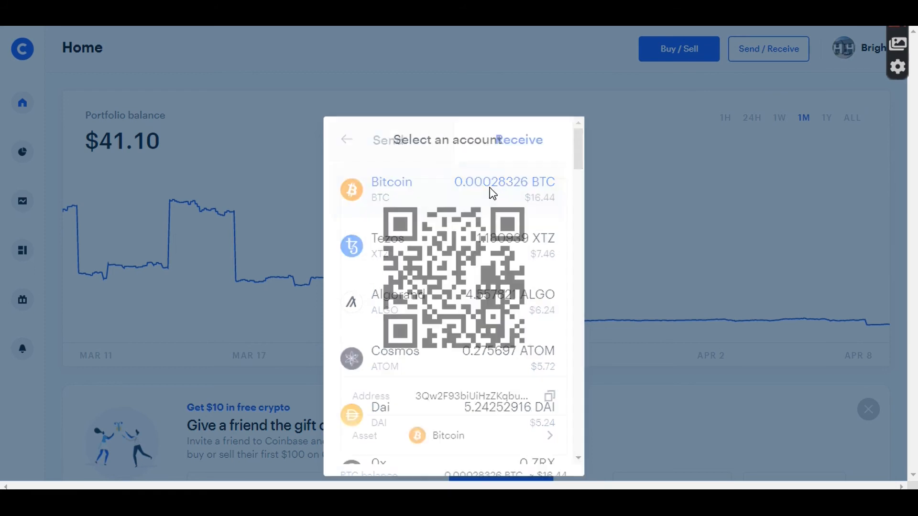
click(392, 186)
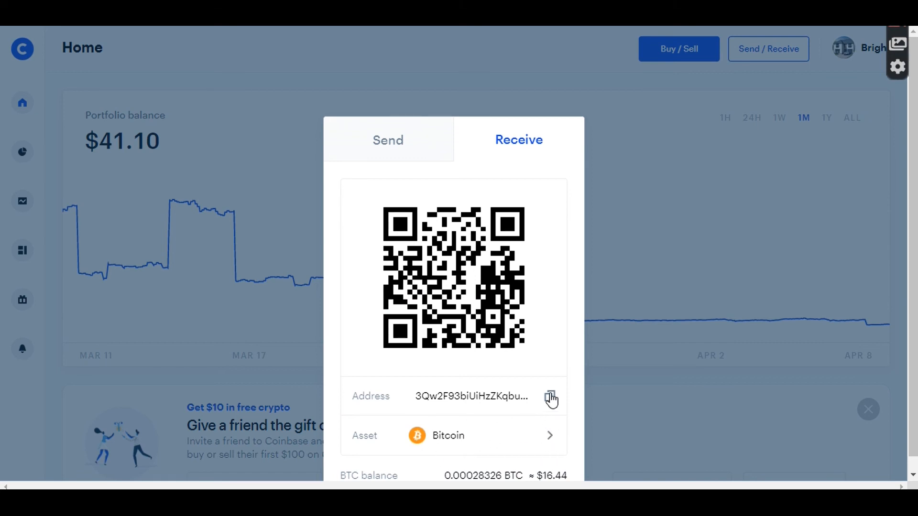
click(550, 396)
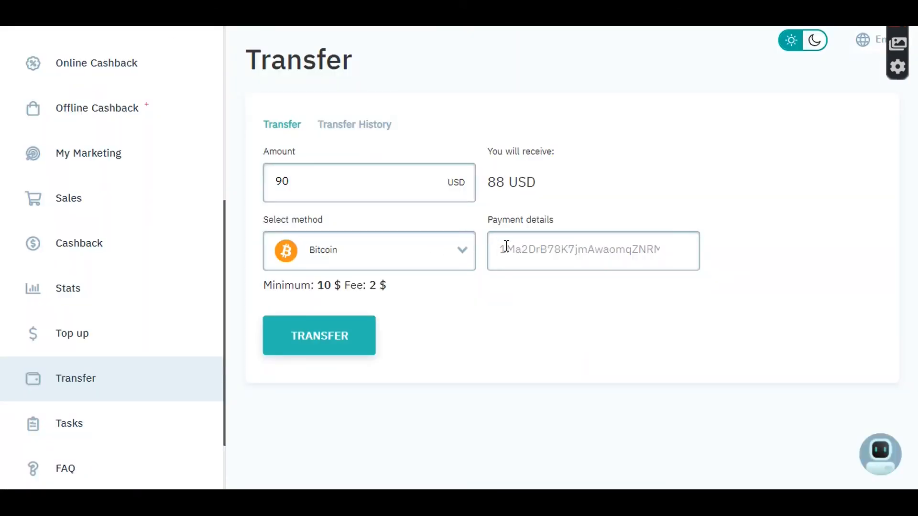
text(iUiHzZKqbuWyrtMYJv8qaExqLv)
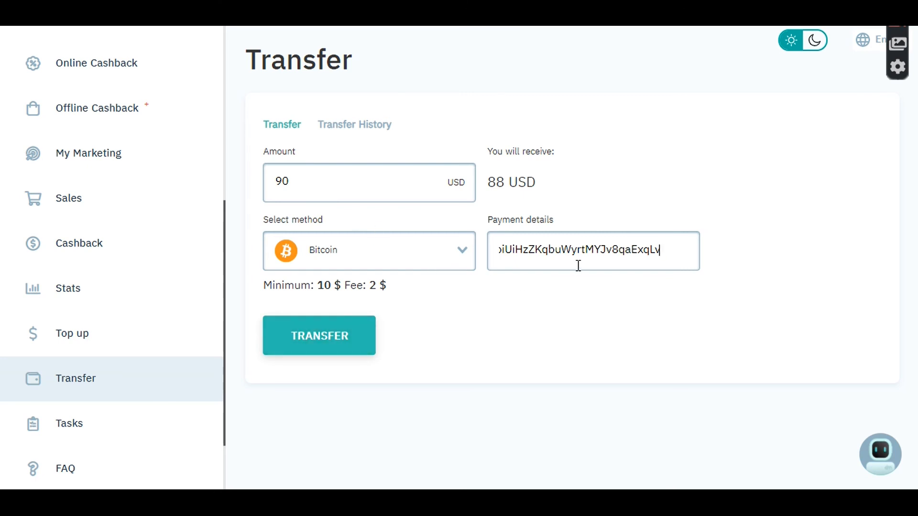
mouse_move(619, 260)
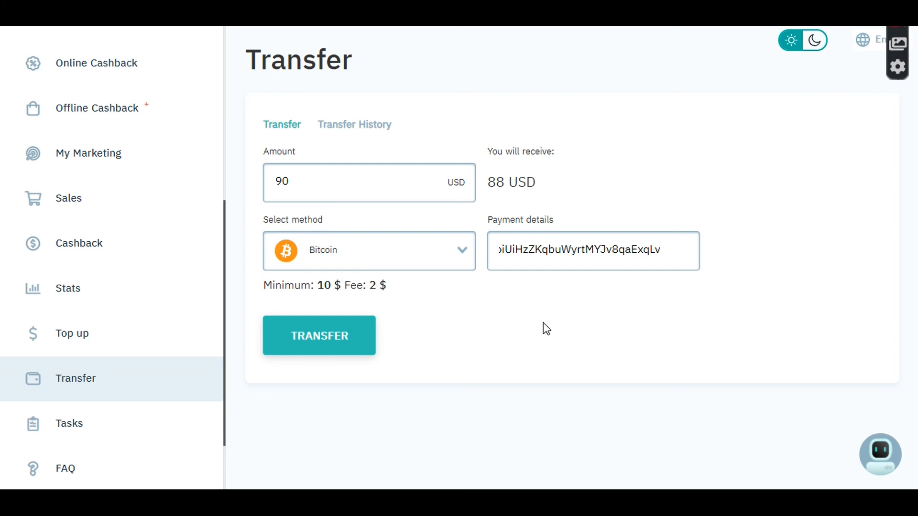
mouse_move(442, 332)
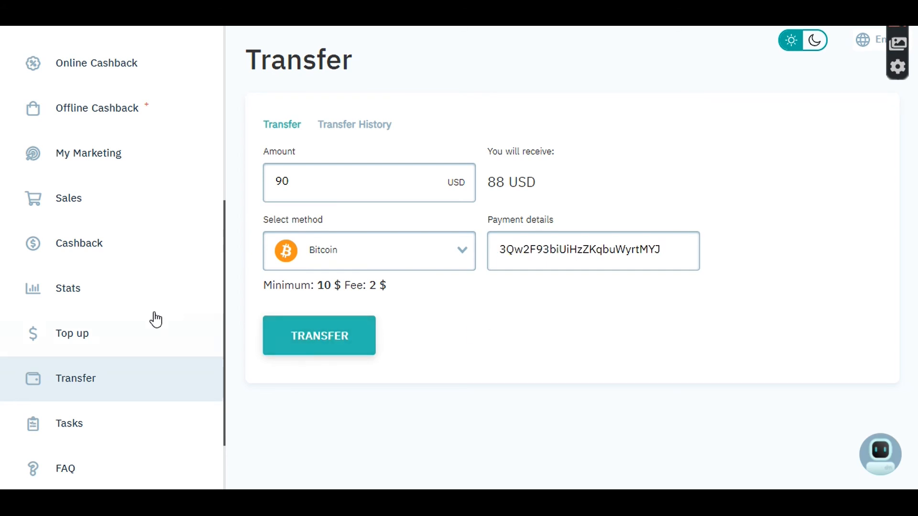
mouse_move(206, 211)
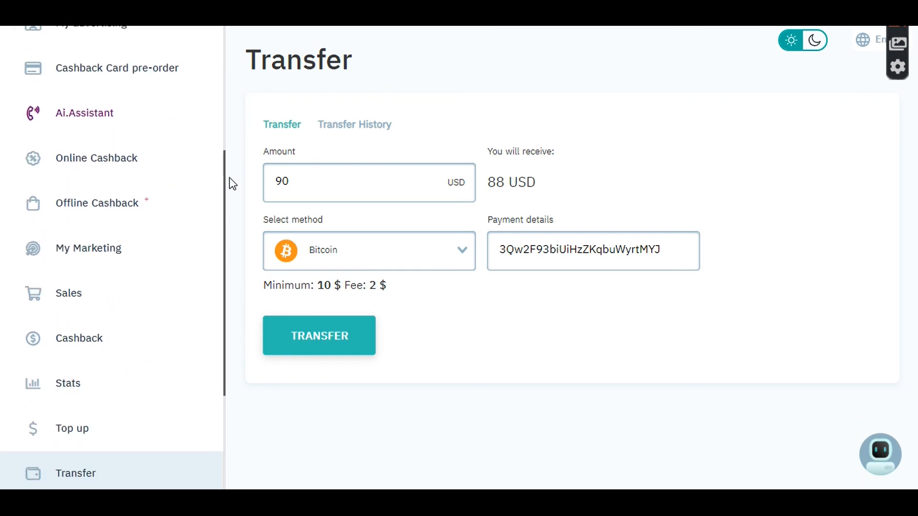
- Show the Stats page with MarketBot totals including 1088.95 $ cashback and the daily table
click(68, 382)
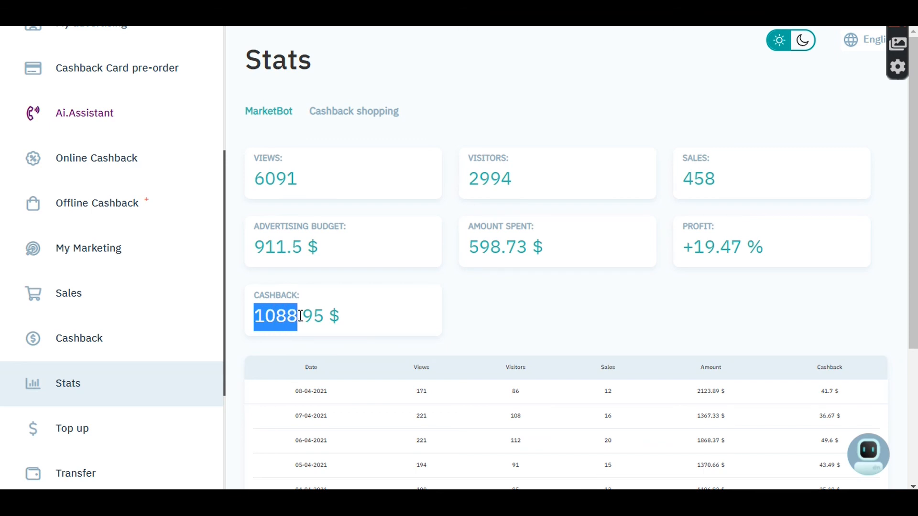
mouse_move(320, 322)
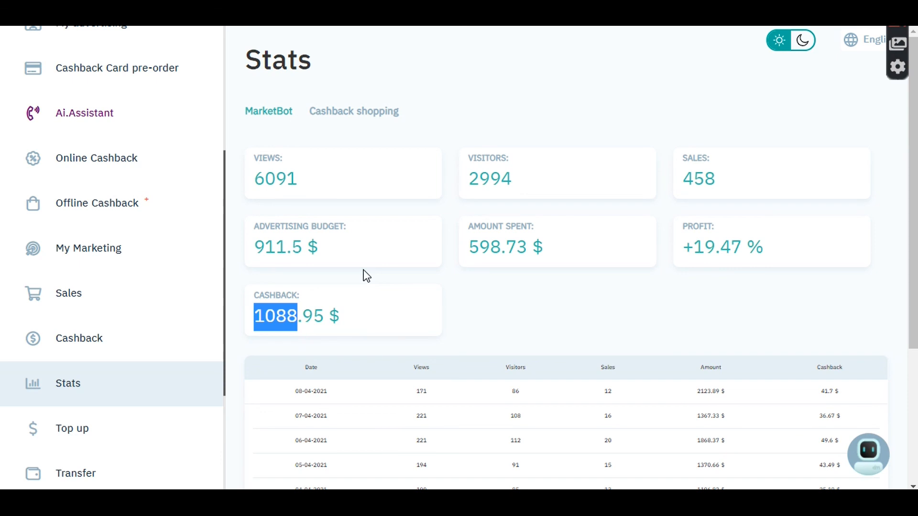
mouse_move(335, 257)
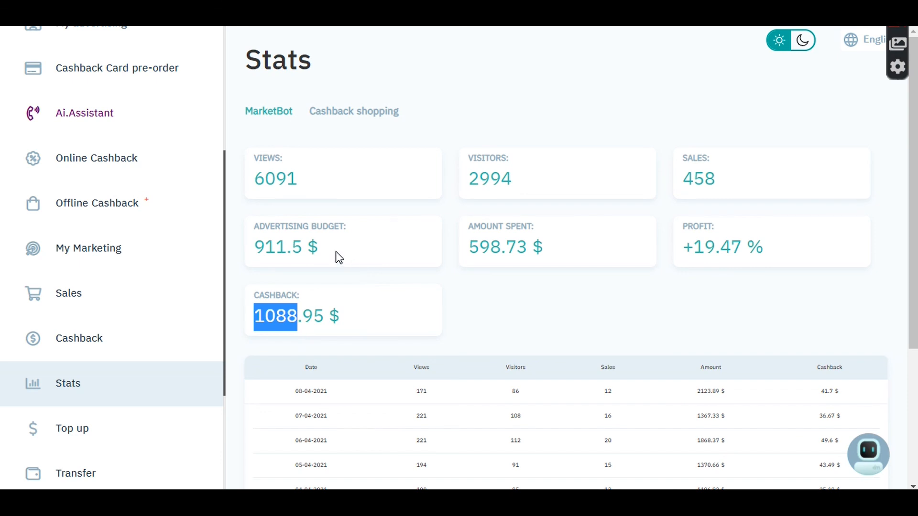